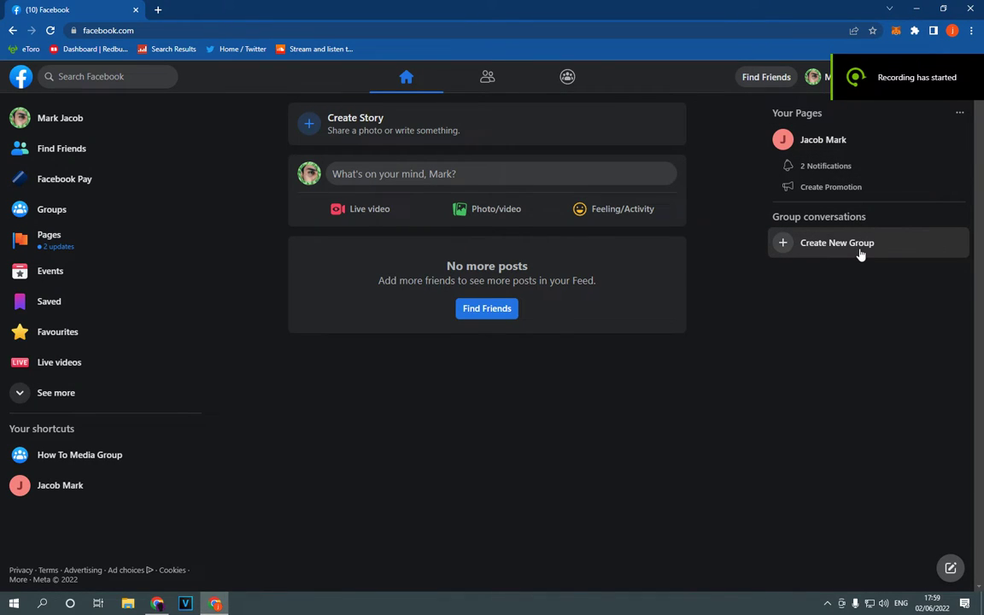
{"action": "mouse_move", "coordinate": [858, 248]}
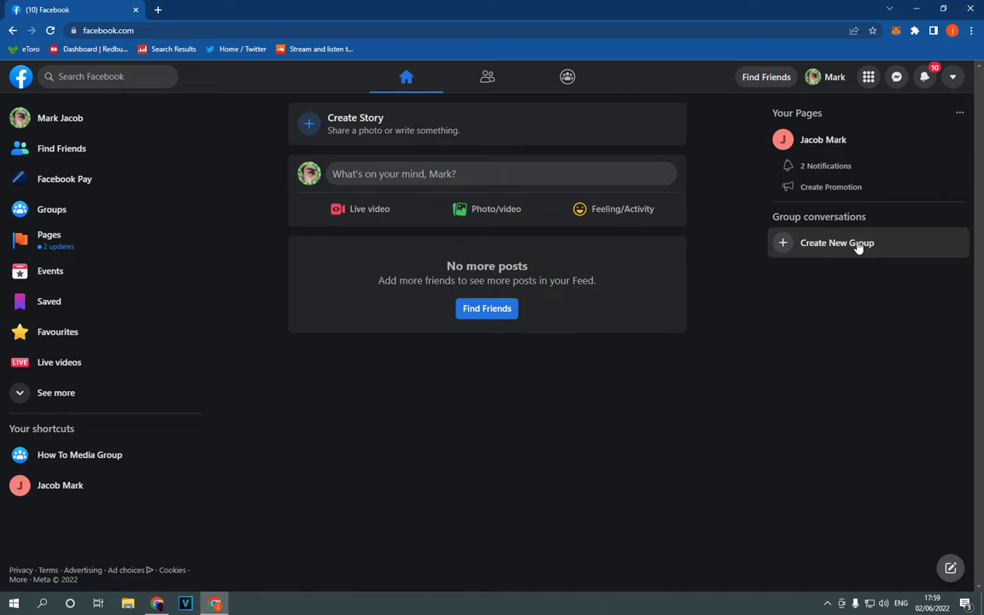
Reach the Settings & privacy menu from the top-right account dropdown.
{"action": "left_click", "coordinate": [954, 77]}
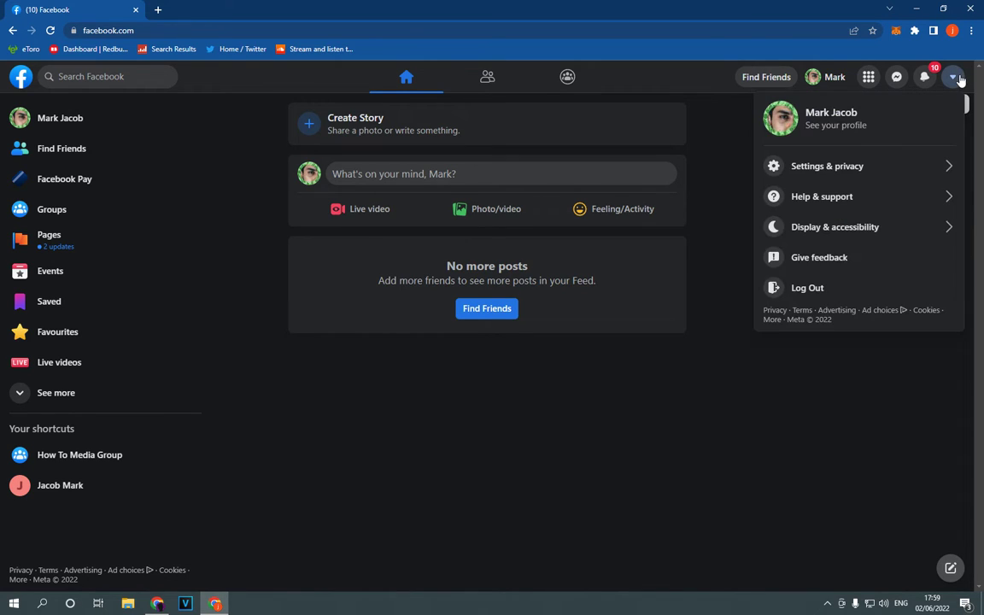
{"action": "left_click", "coordinate": [827, 166]}
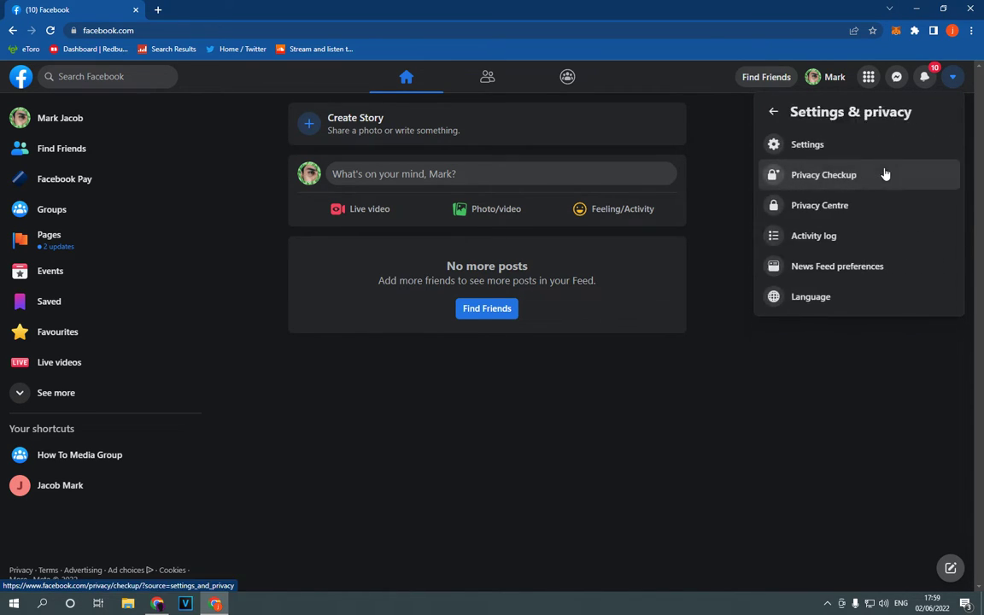
{"action": "mouse_move", "coordinate": [914, 144]}
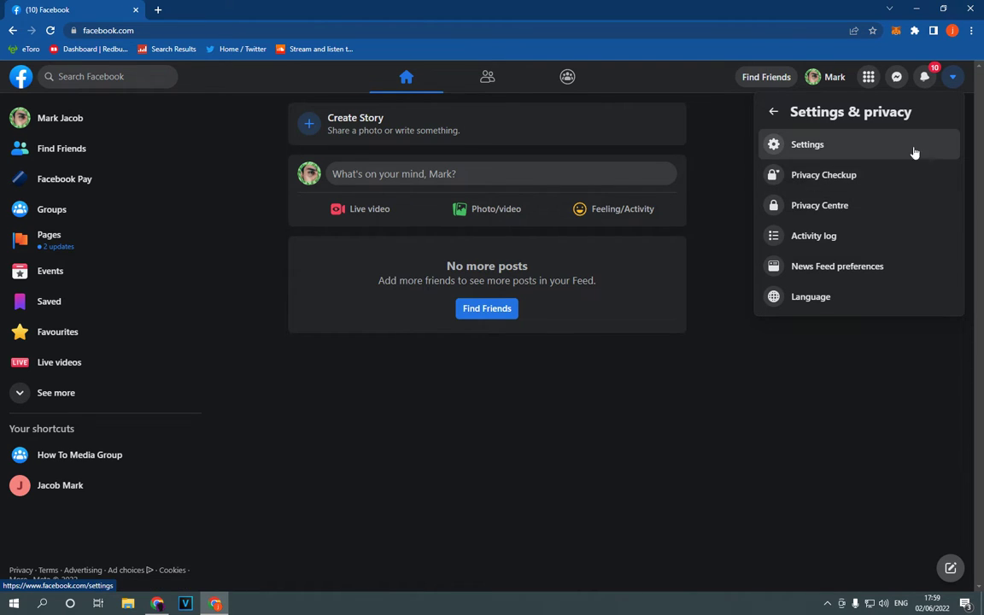
Go to Settings and view the Your Facebook information section.
{"action": "left_click", "coordinate": [807, 144]}
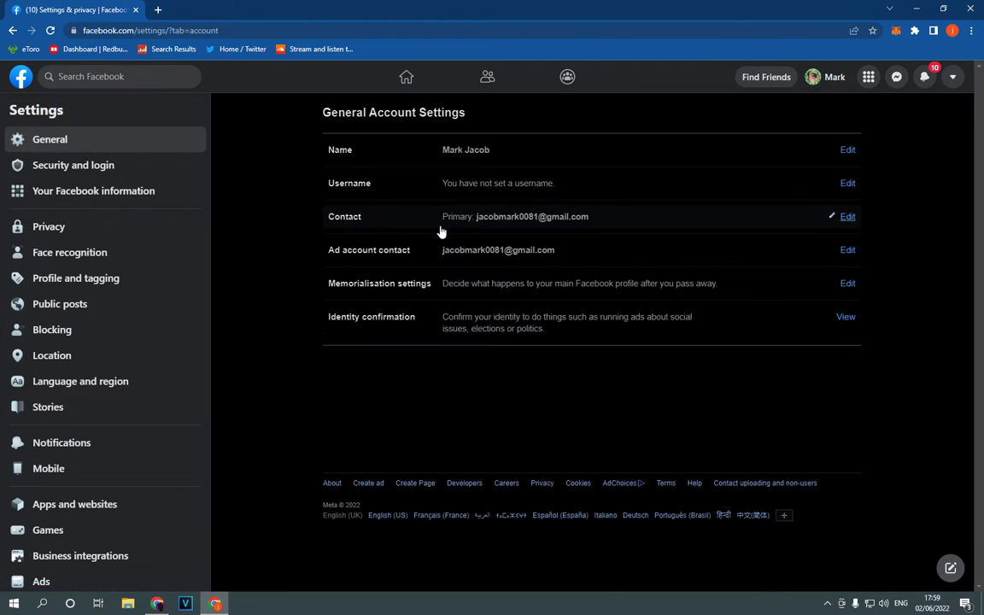
{"action": "mouse_move", "coordinate": [162, 196]}
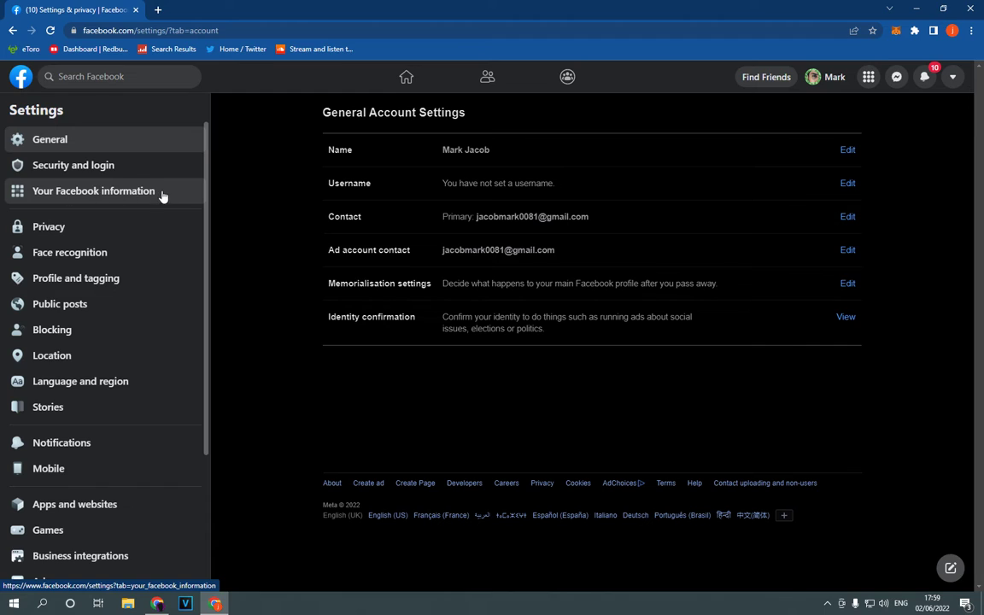
{"action": "left_click", "coordinate": [92, 191]}
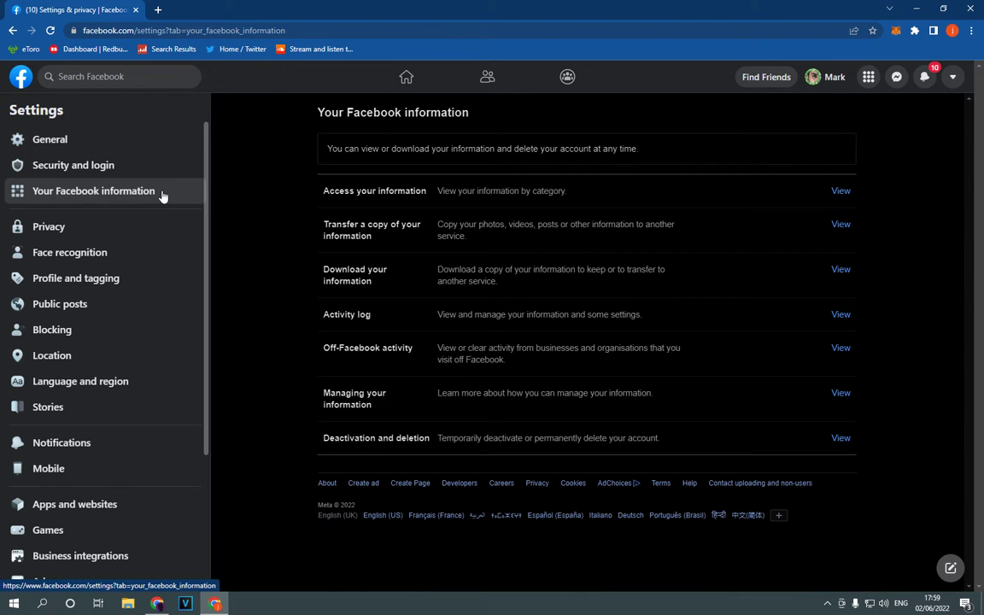
{"action": "mouse_move", "coordinate": [447, 393]}
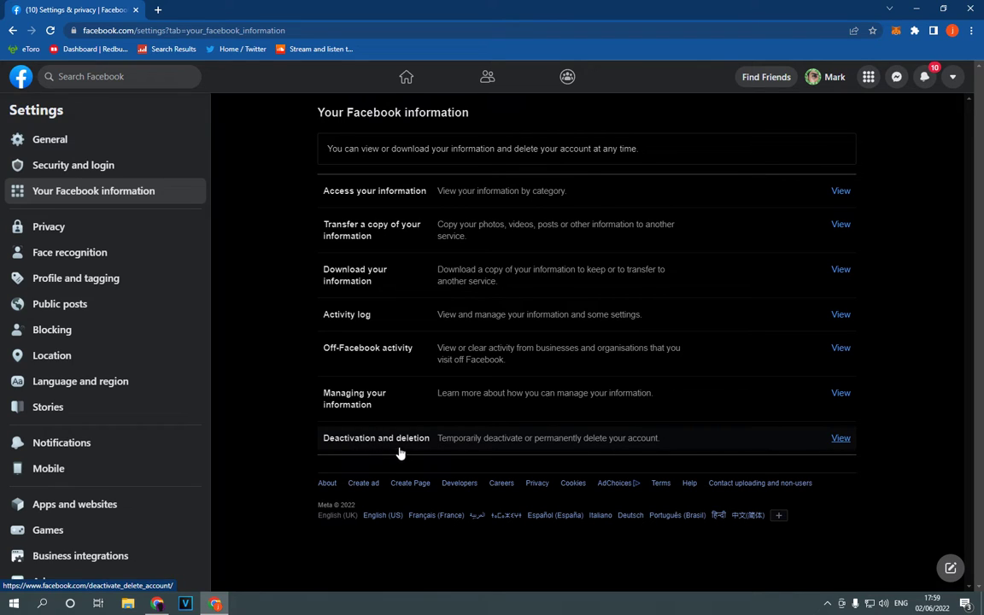
View Deactivation and deletion, choose Deactivate account and continue toward deactivation.
{"action": "left_click", "coordinate": [841, 437]}
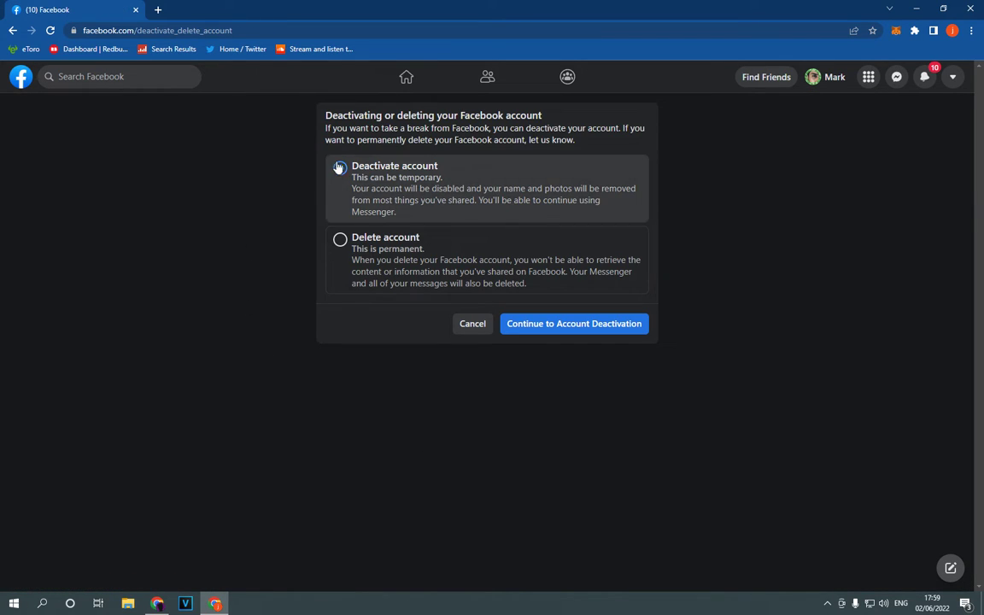
{"action": "left_click", "coordinate": [340, 167]}
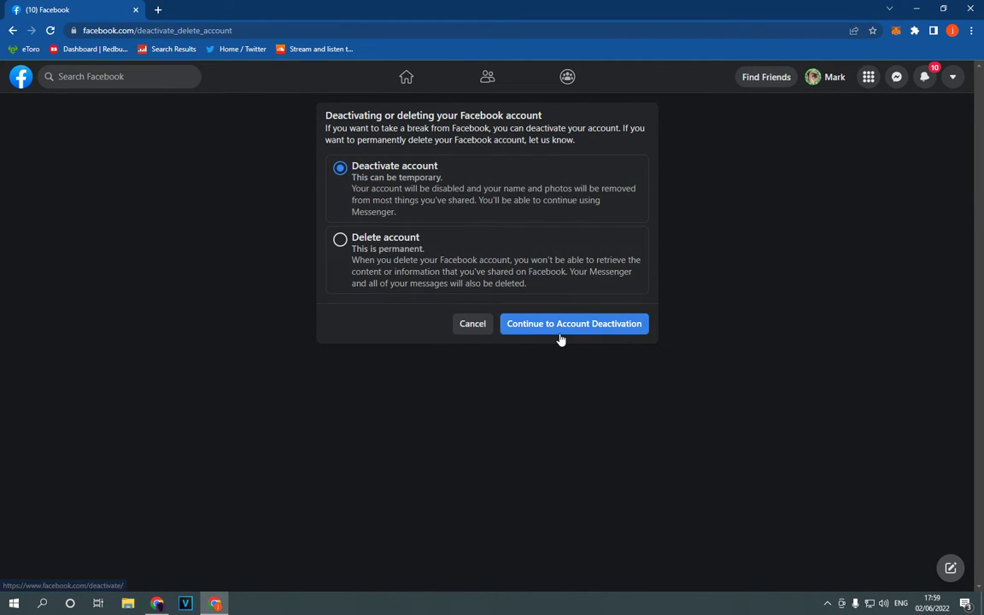
{"action": "left_click", "coordinate": [574, 323]}
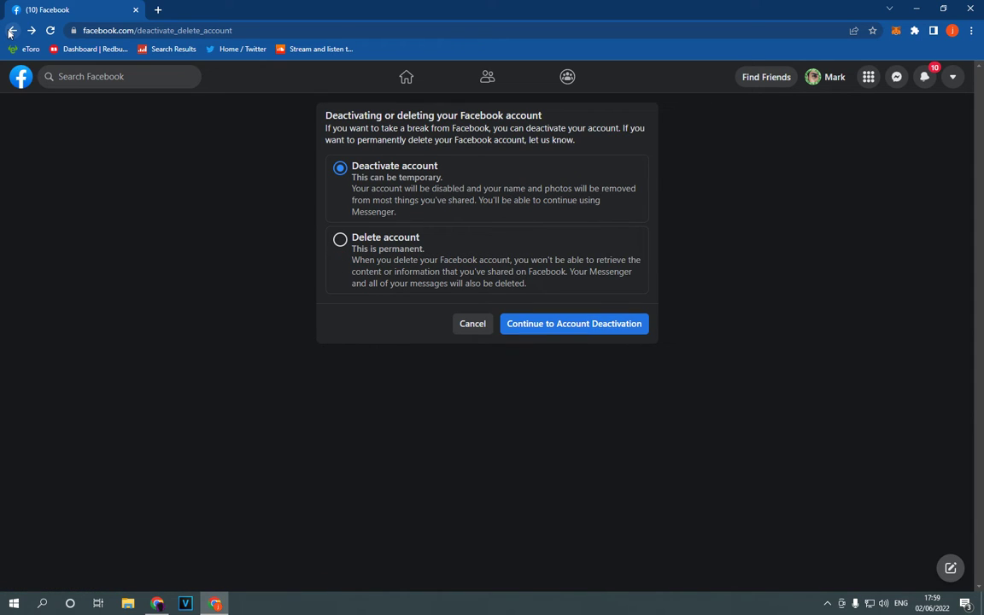
Back out of deactivation and return to the Facebook home feed.
{"action": "left_click", "coordinate": [12, 30]}
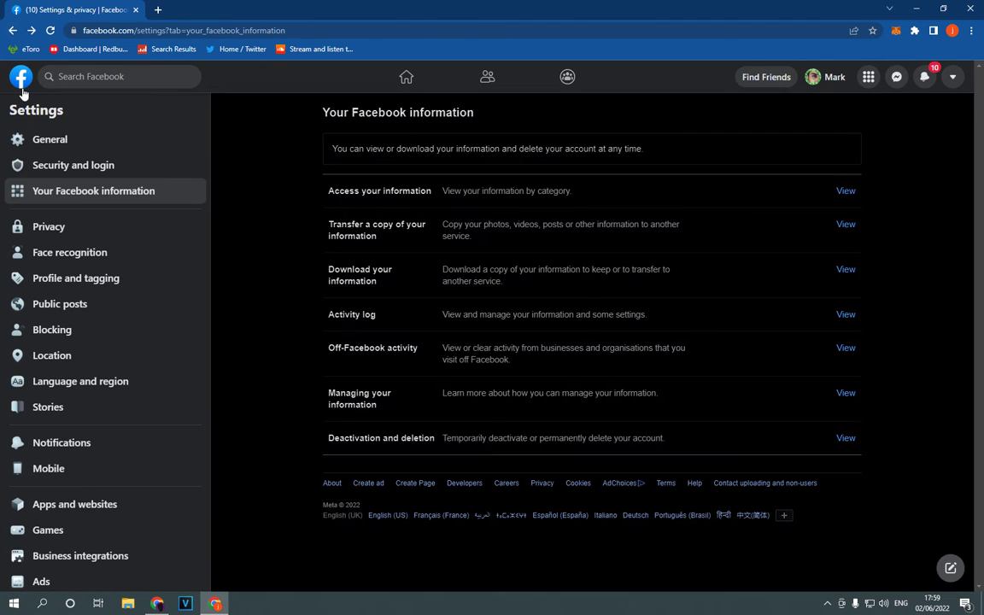
{"action": "left_click", "coordinate": [21, 77]}
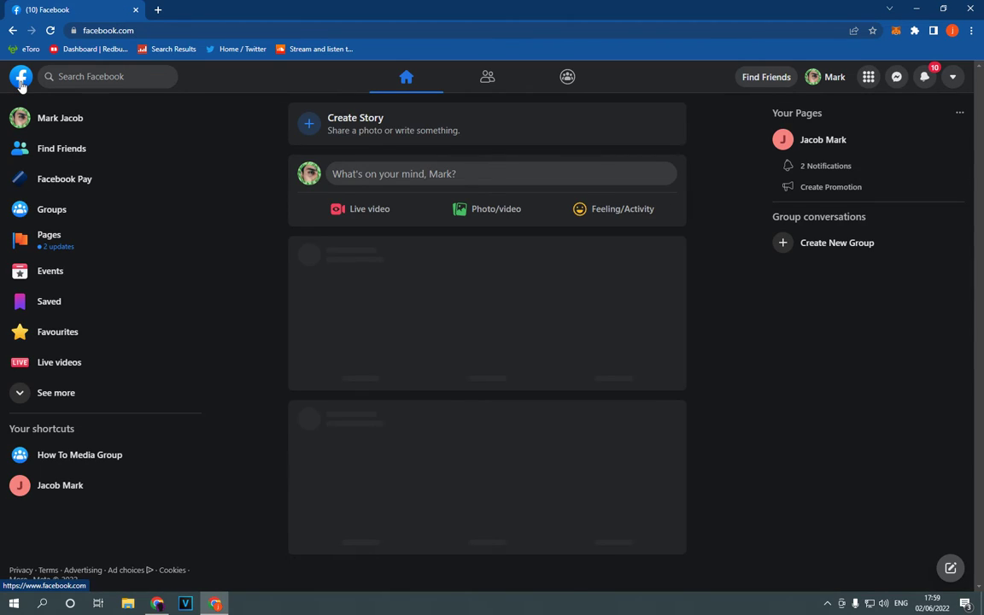